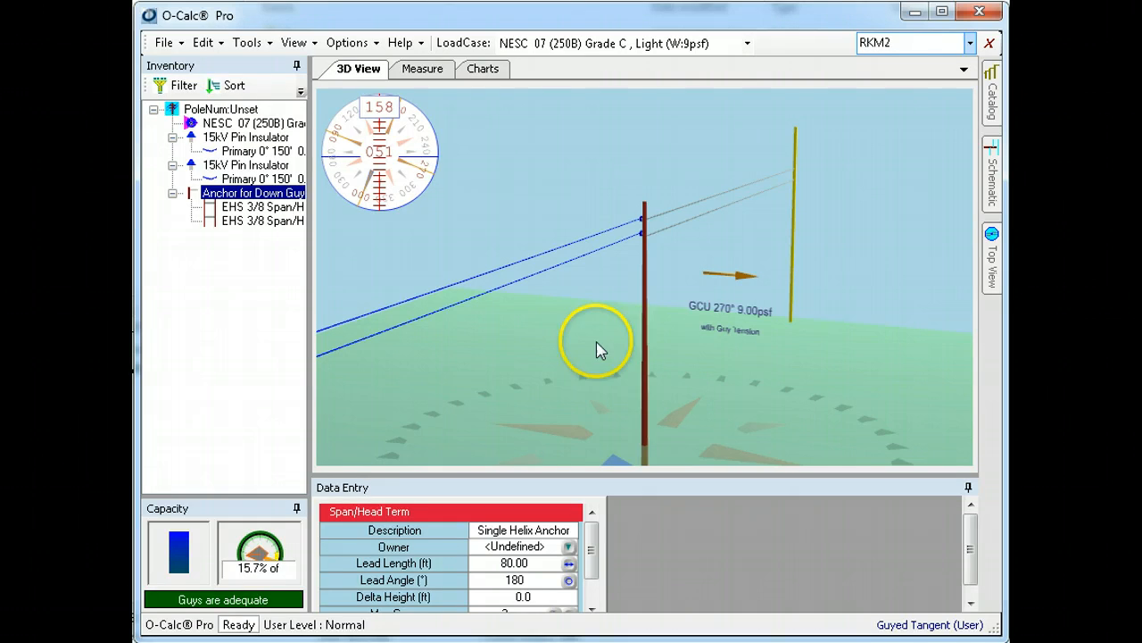
mouse_move(620, 339)
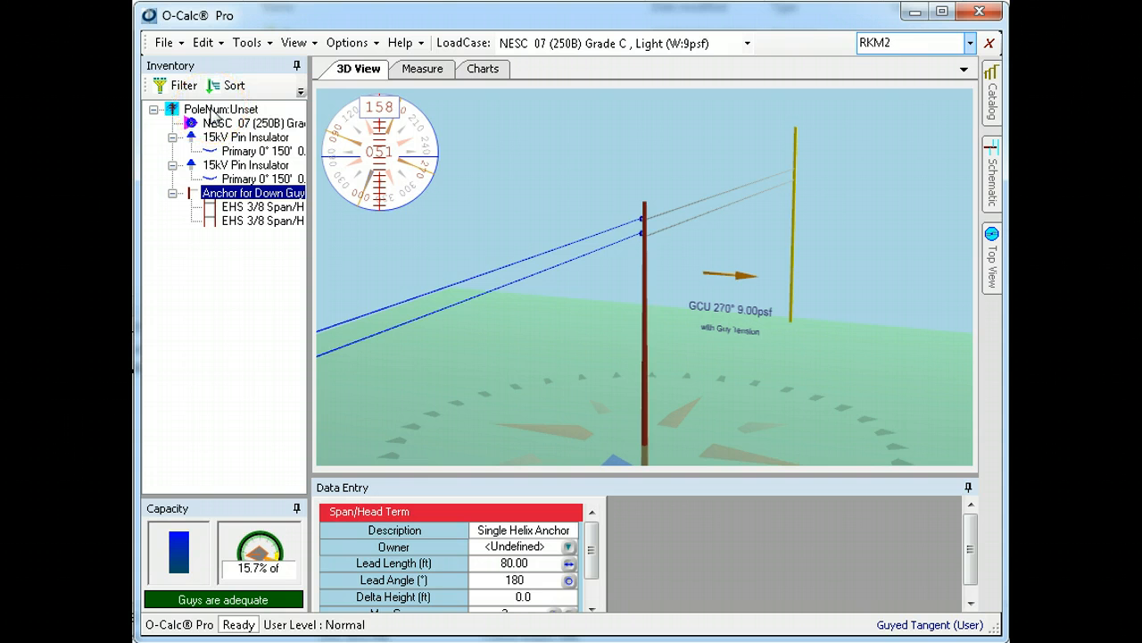
Create a stub pole as a new version of PoleNum:Unset from its context menu
left_click(220, 109)
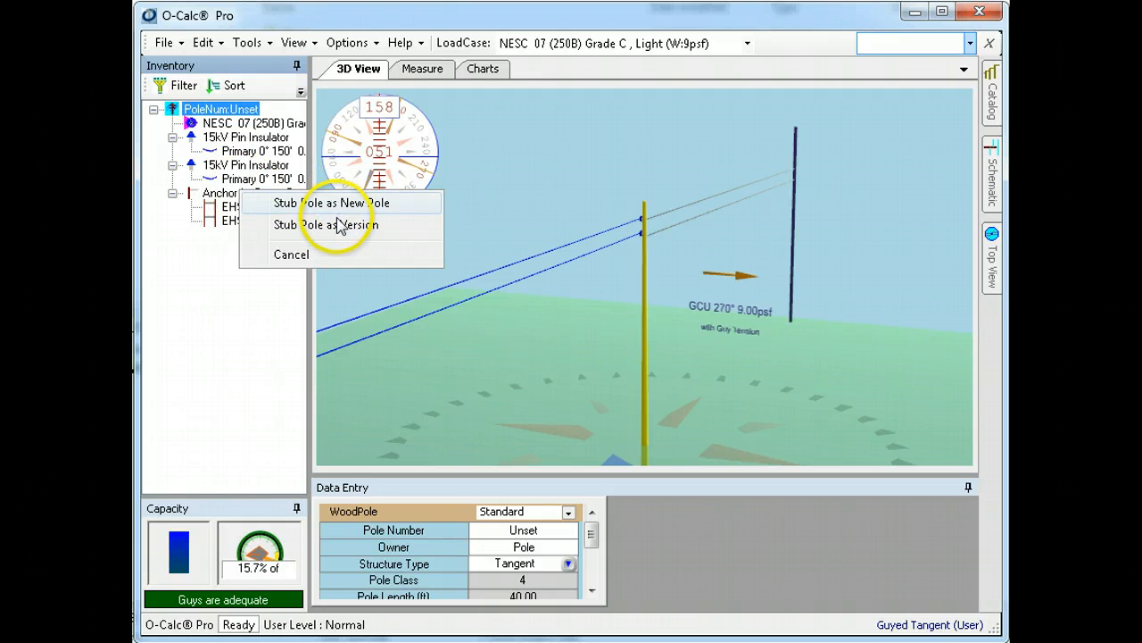
mouse_move(339, 225)
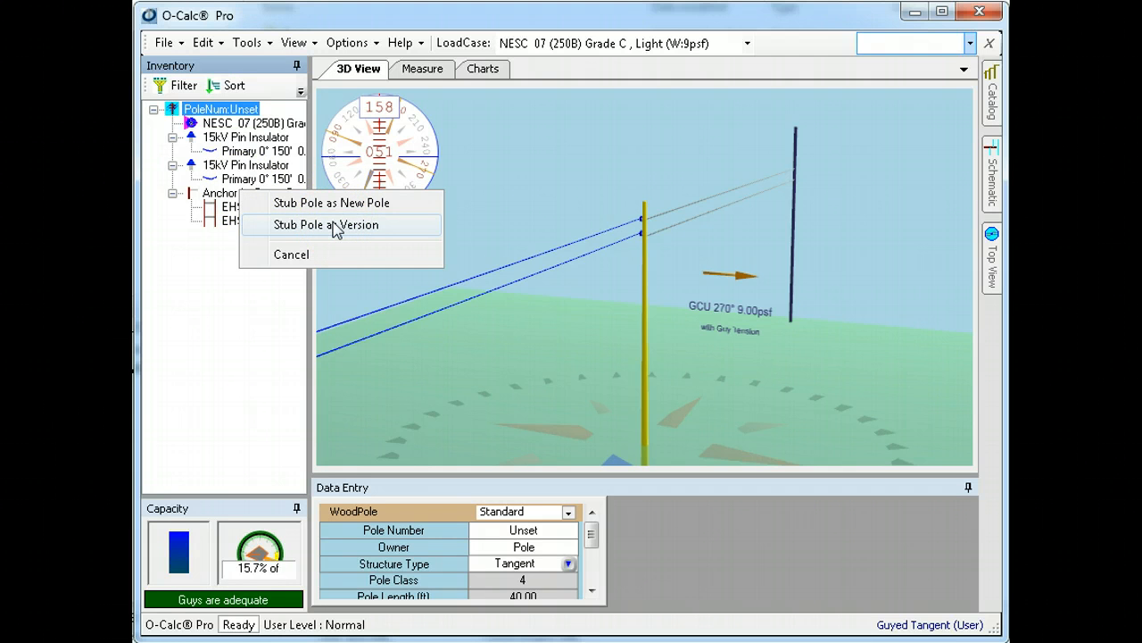
left_click(326, 224)
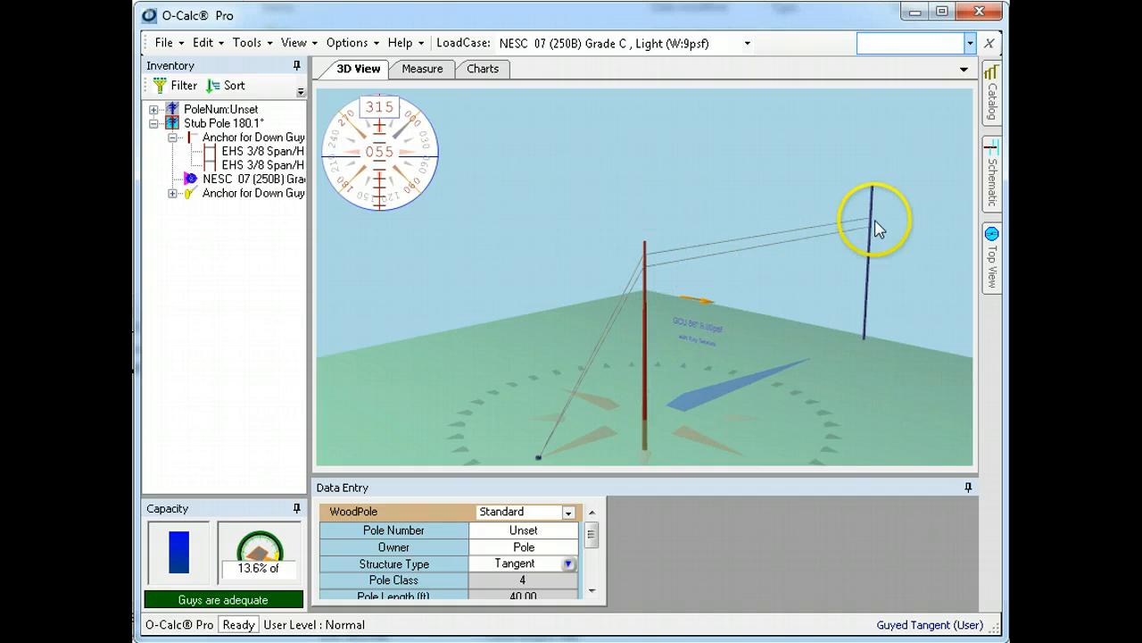
mouse_move(882, 223)
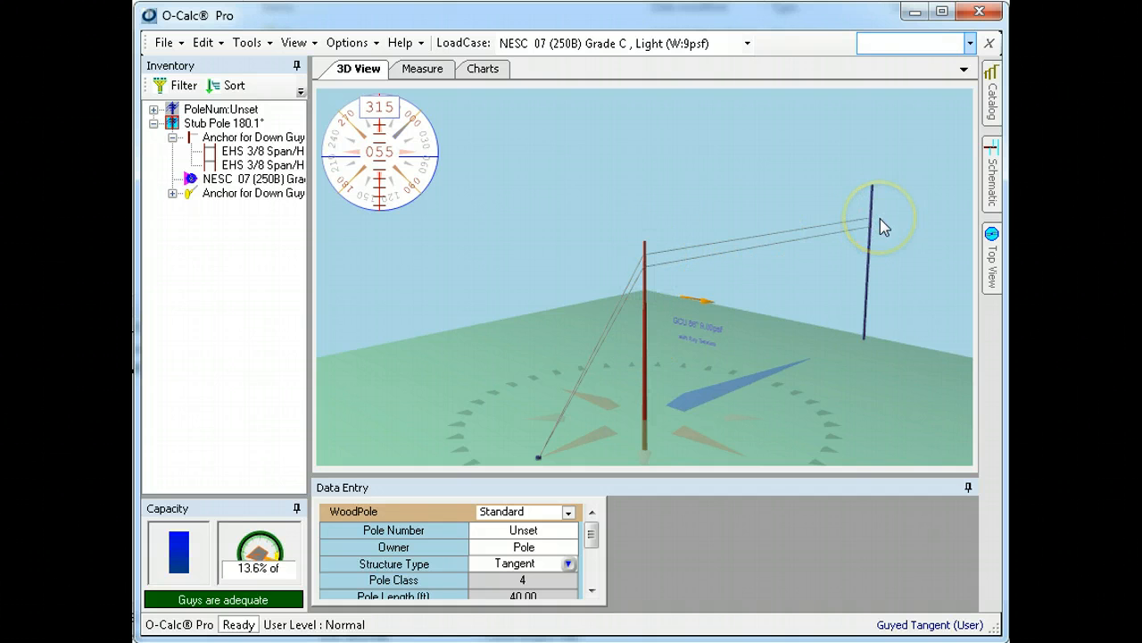
mouse_move(748, 221)
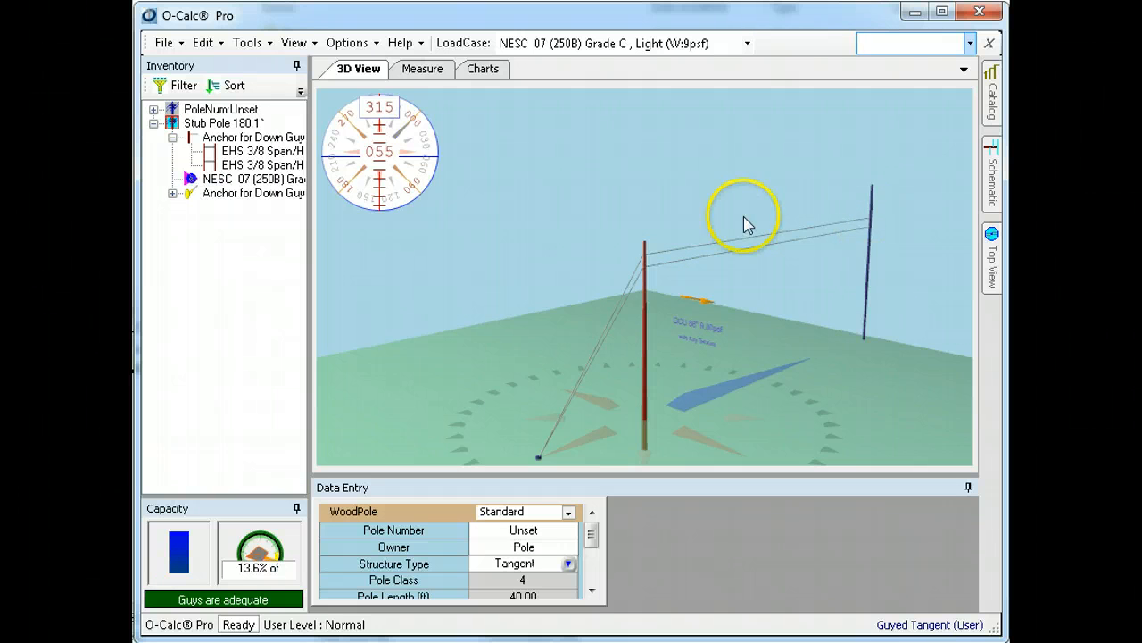
mouse_move(728, 250)
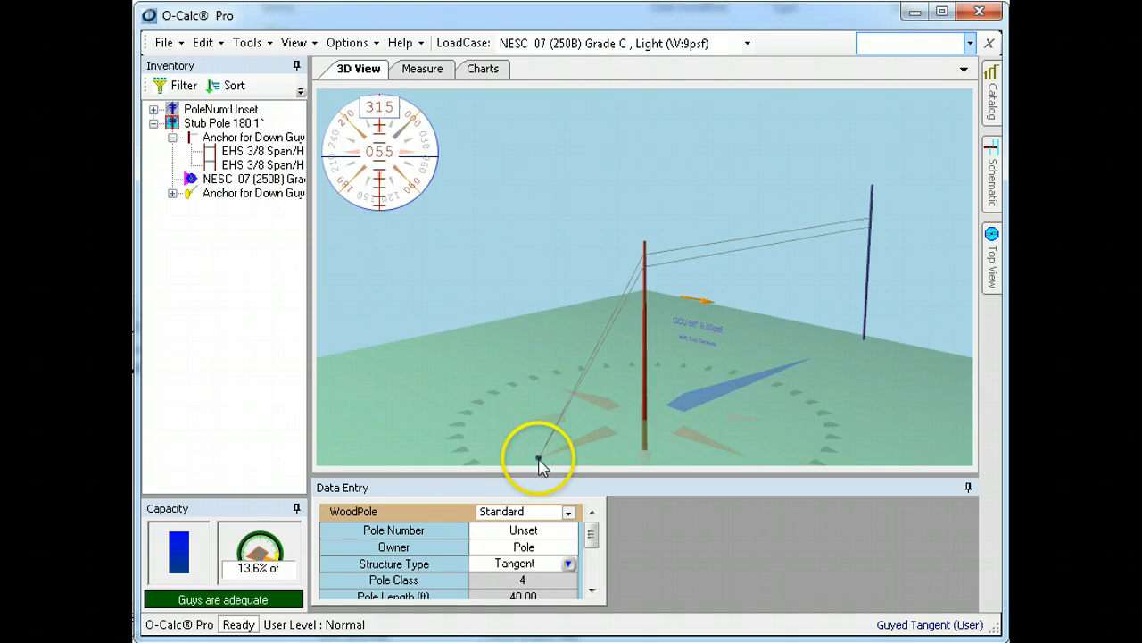
mouse_move(540, 464)
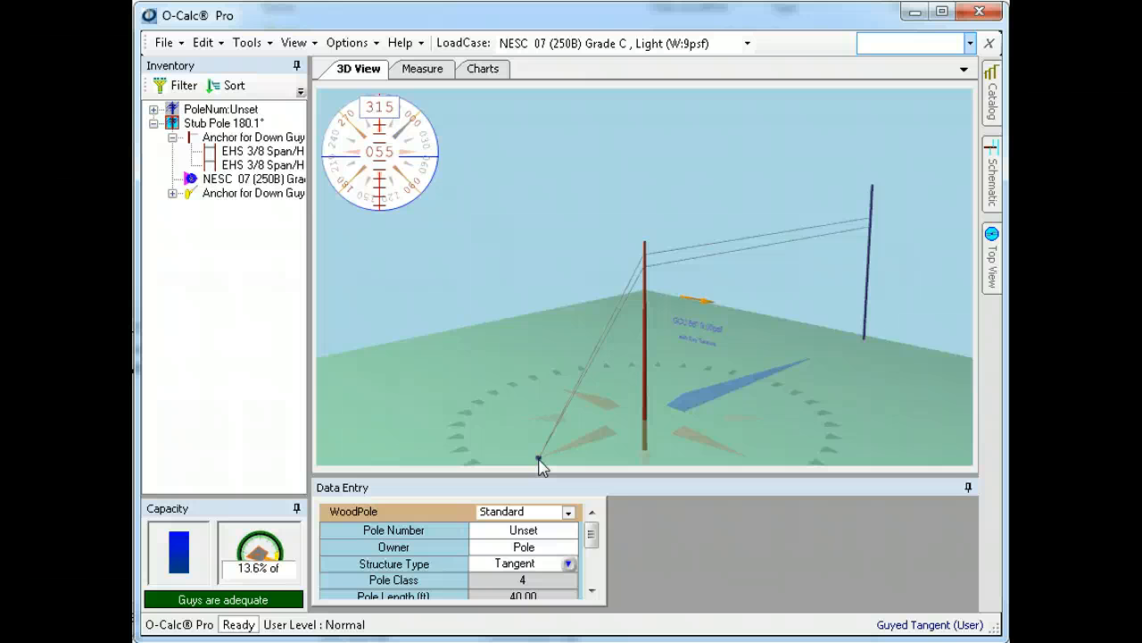
left_click(347, 42)
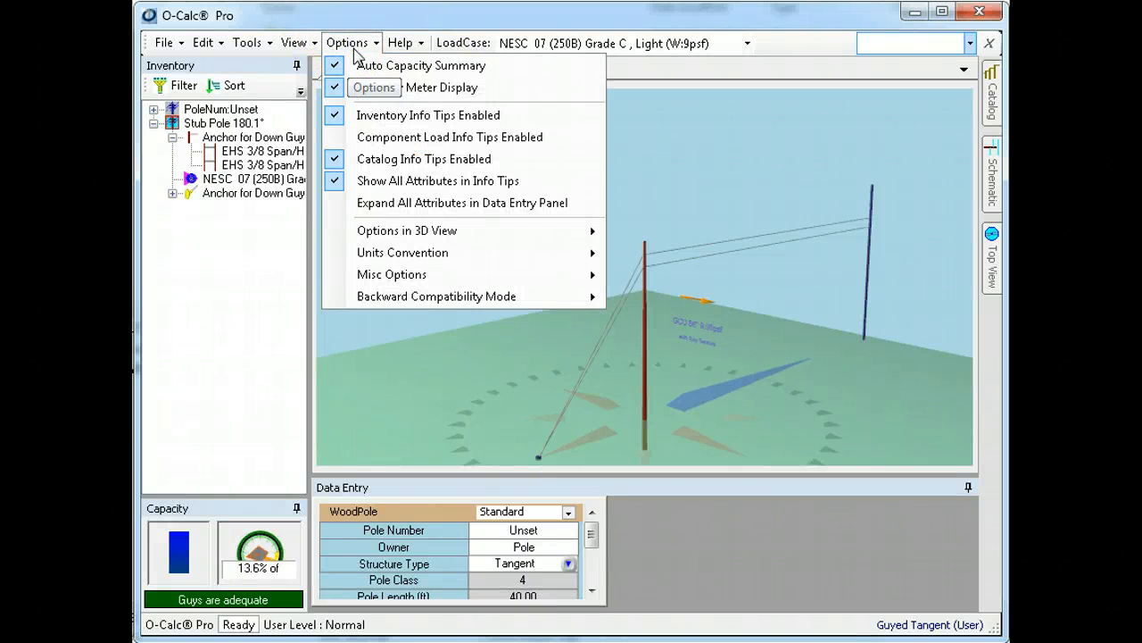
mouse_move(391, 274)
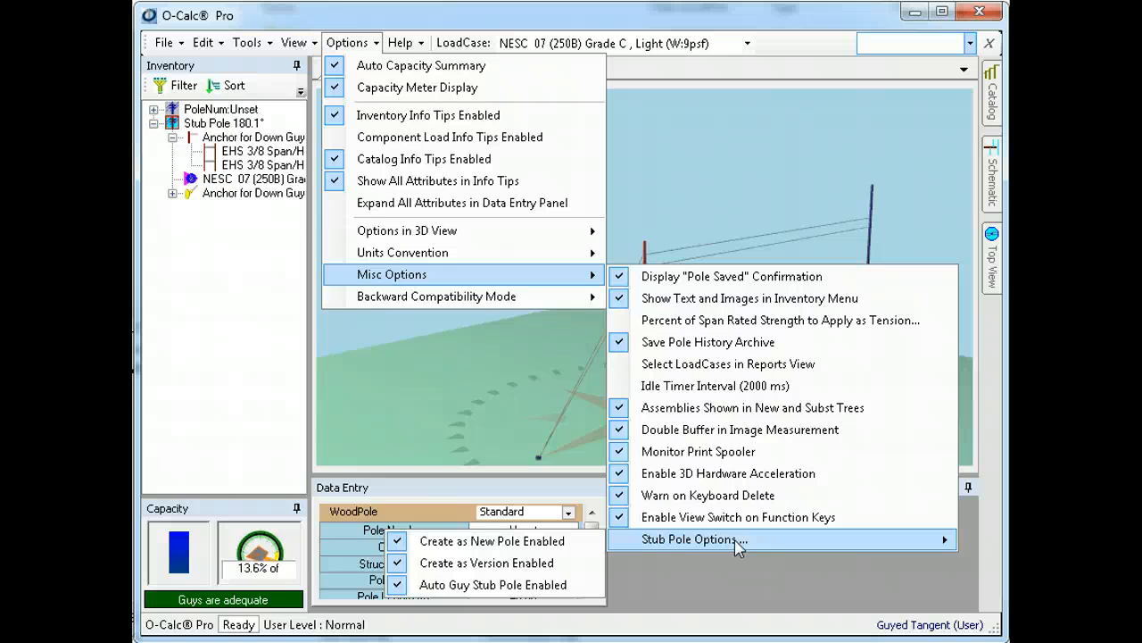
mouse_move(493, 584)
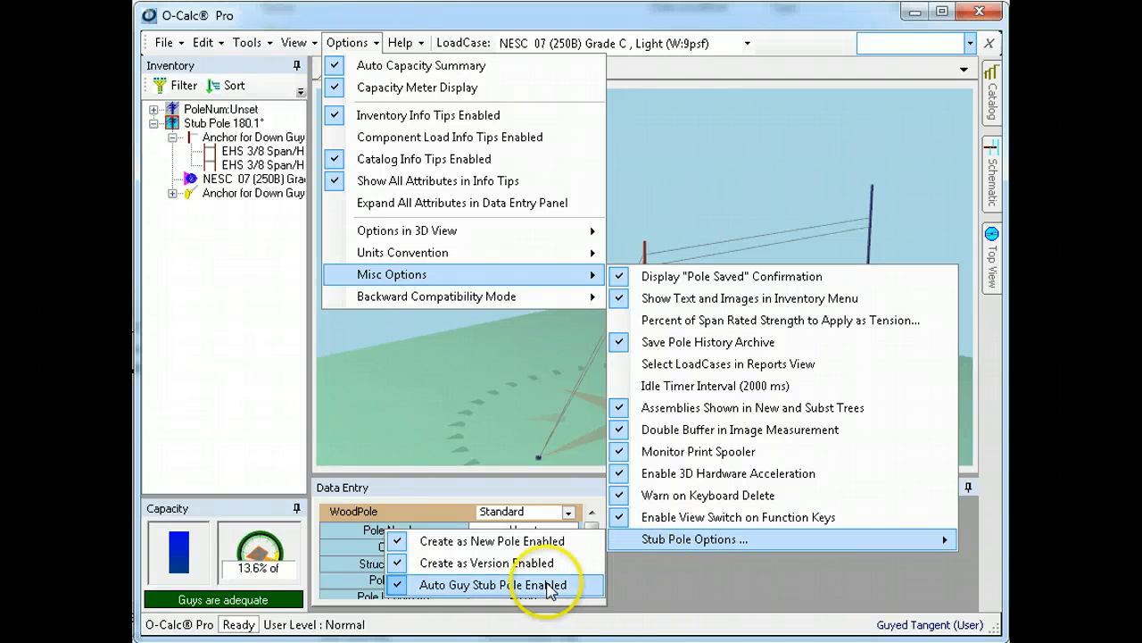
mouse_move(548, 589)
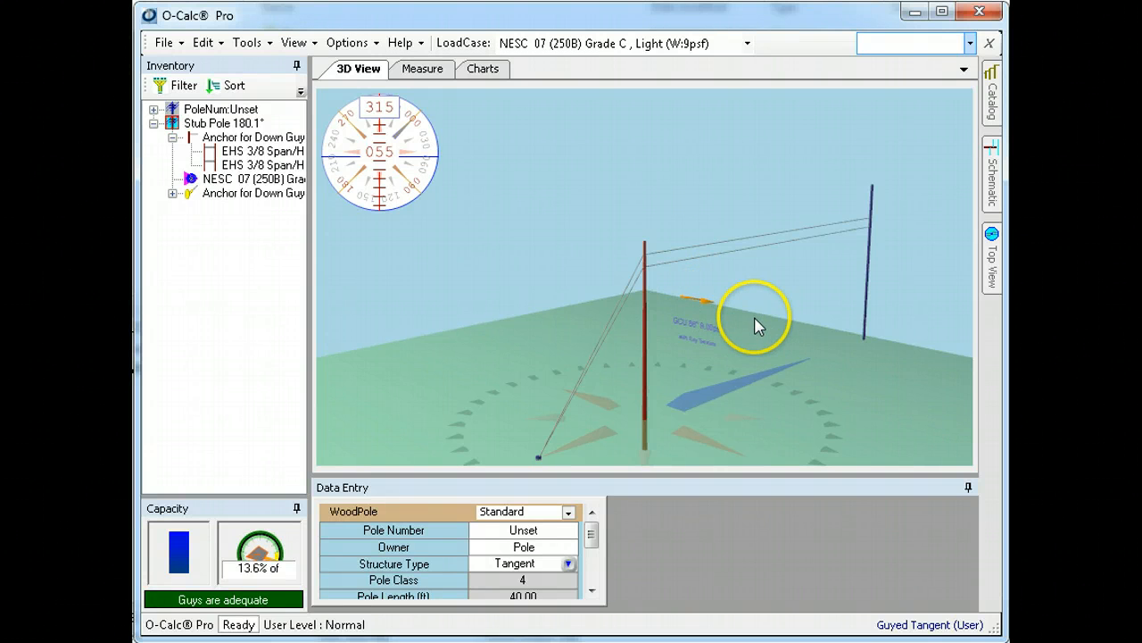
mouse_move(585, 312)
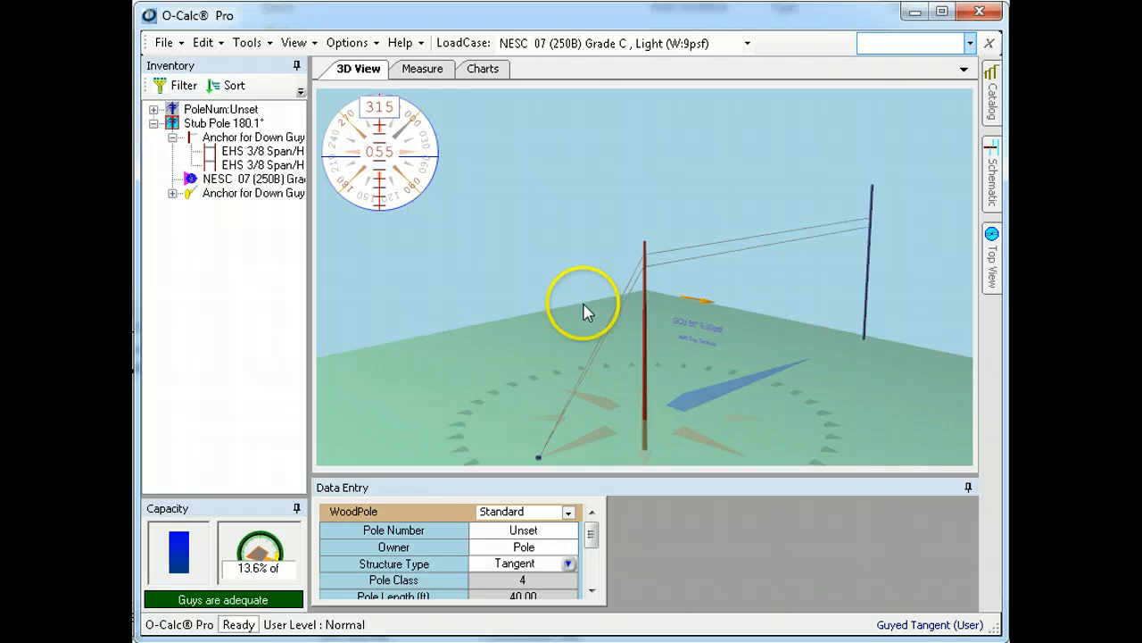
mouse_move(731, 351)
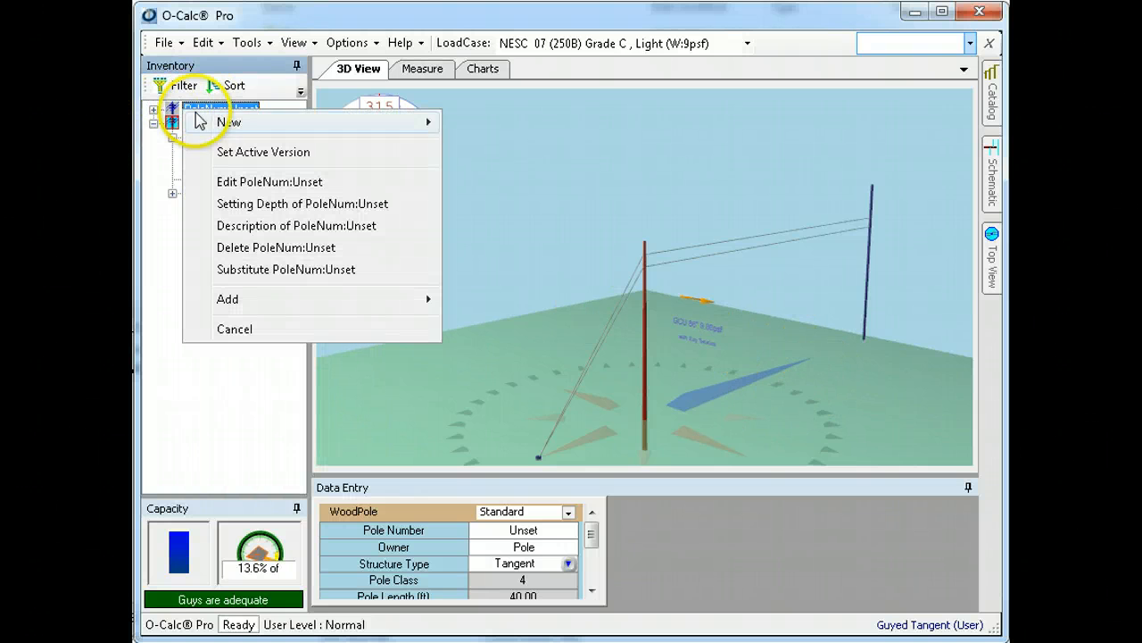
mouse_move(286, 203)
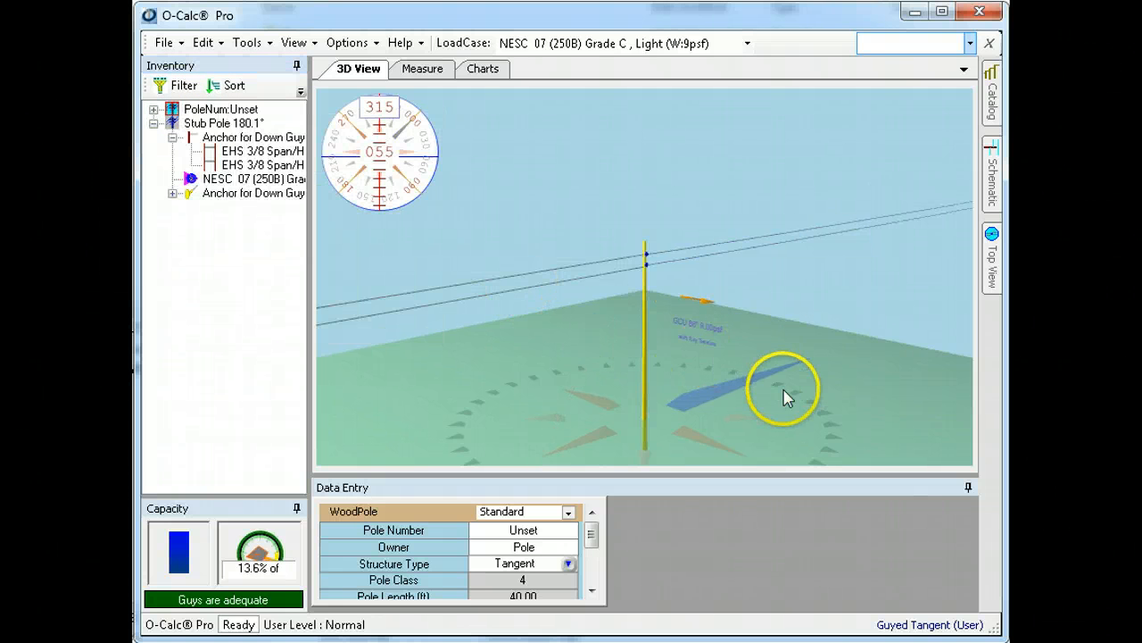
Orbit the 3D view around the original pole to see its opposite side
left_click_drag(786, 398, 513, 375)
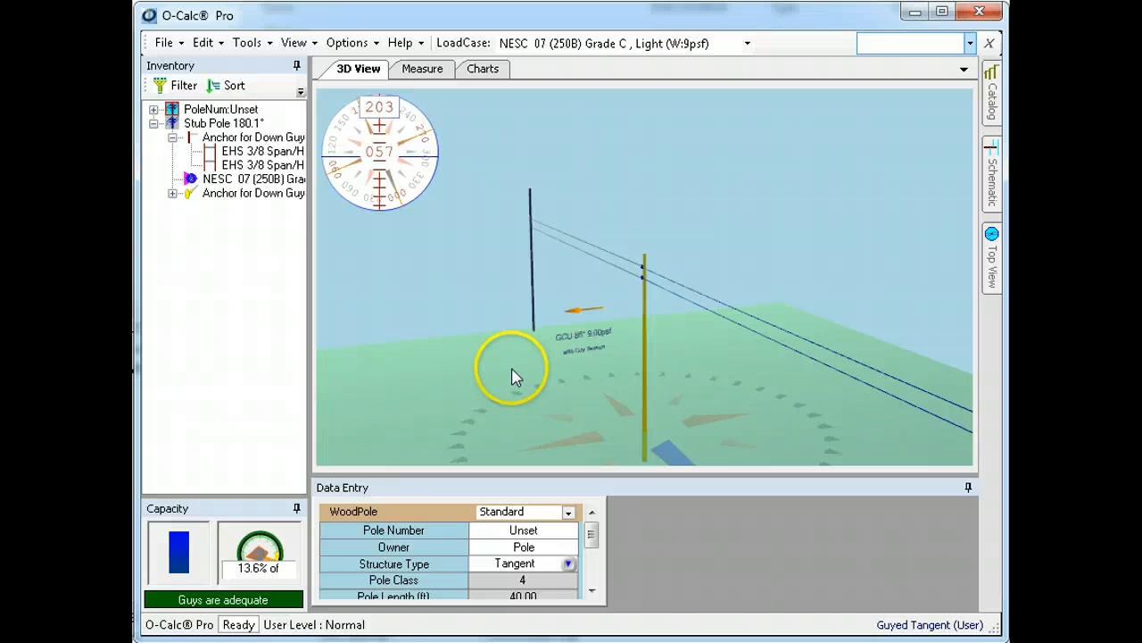
left_click_drag(513, 375, 661, 393)
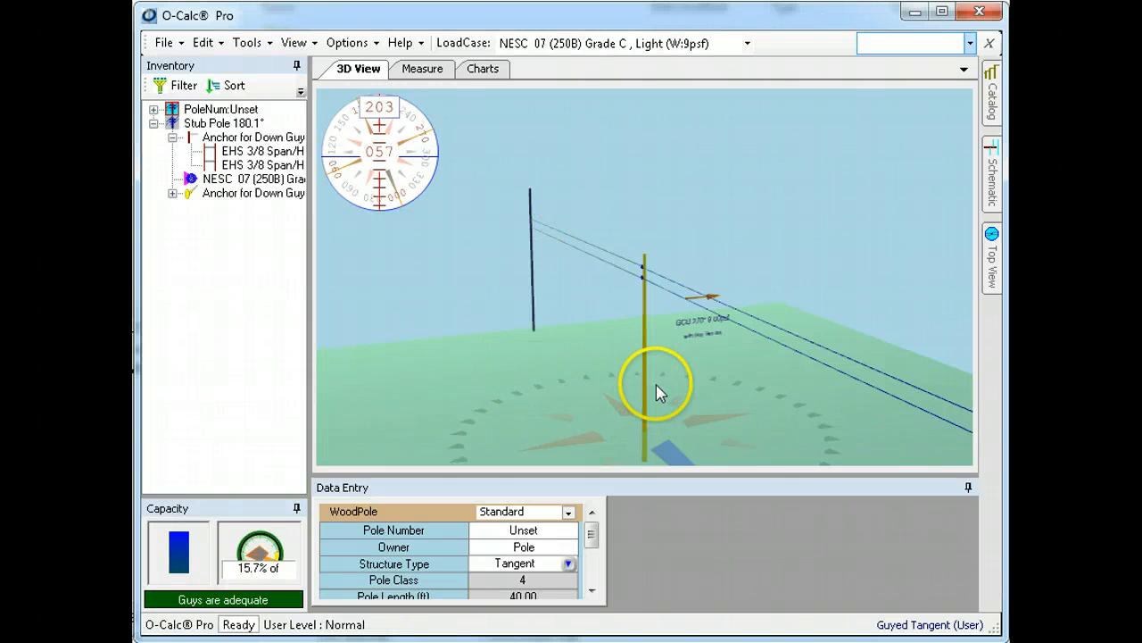
mouse_move(622, 348)
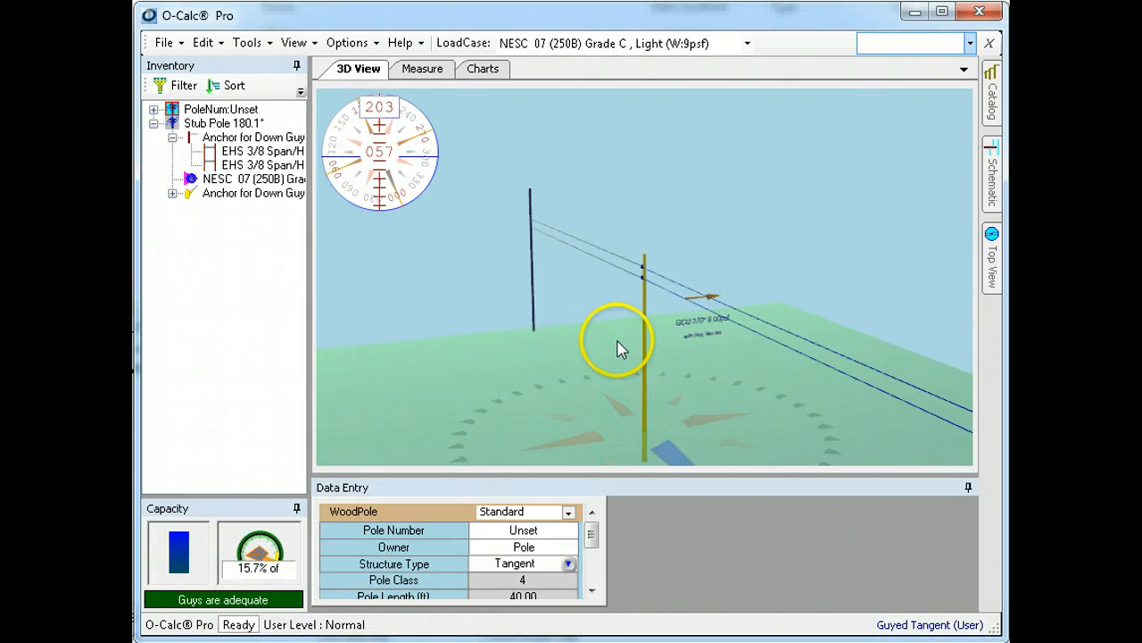
mouse_move(580, 299)
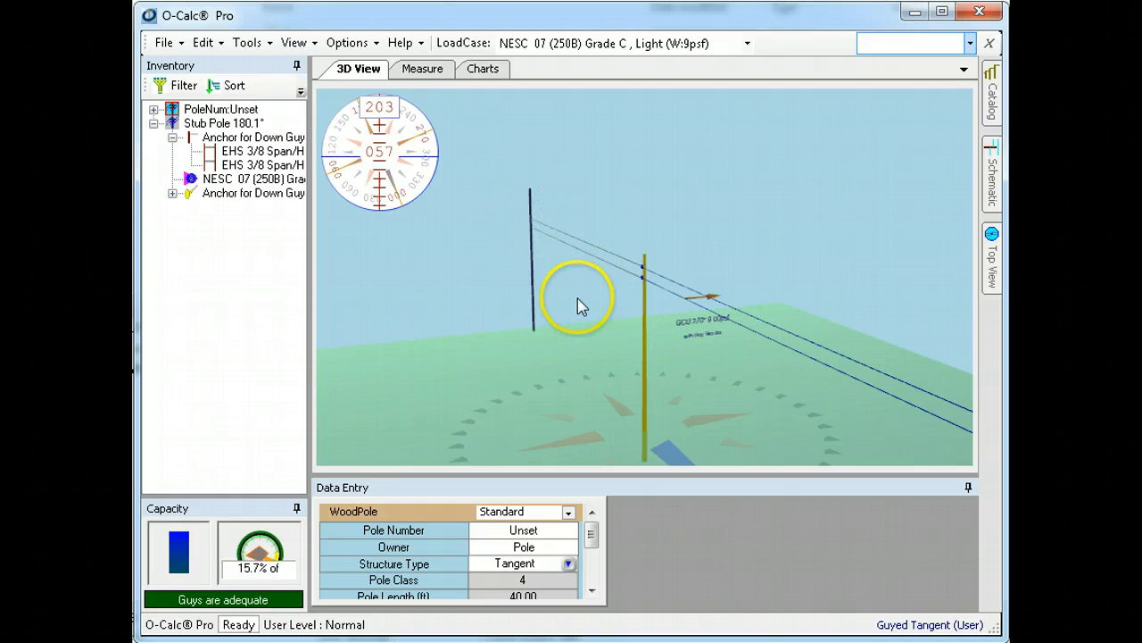
mouse_move(581, 256)
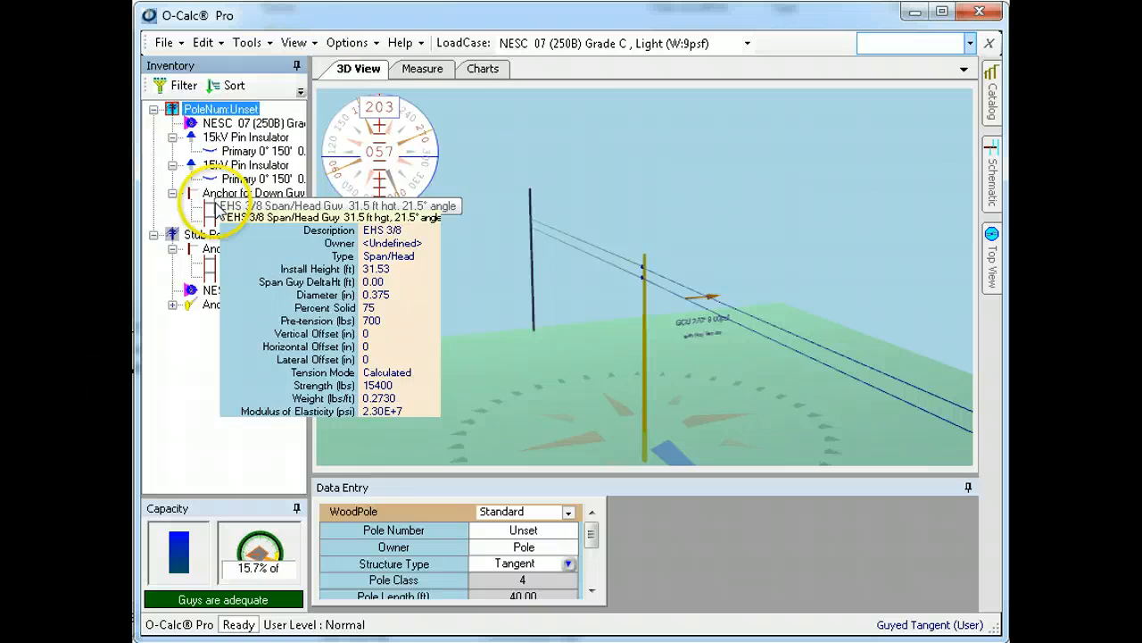
left_click(347, 42)
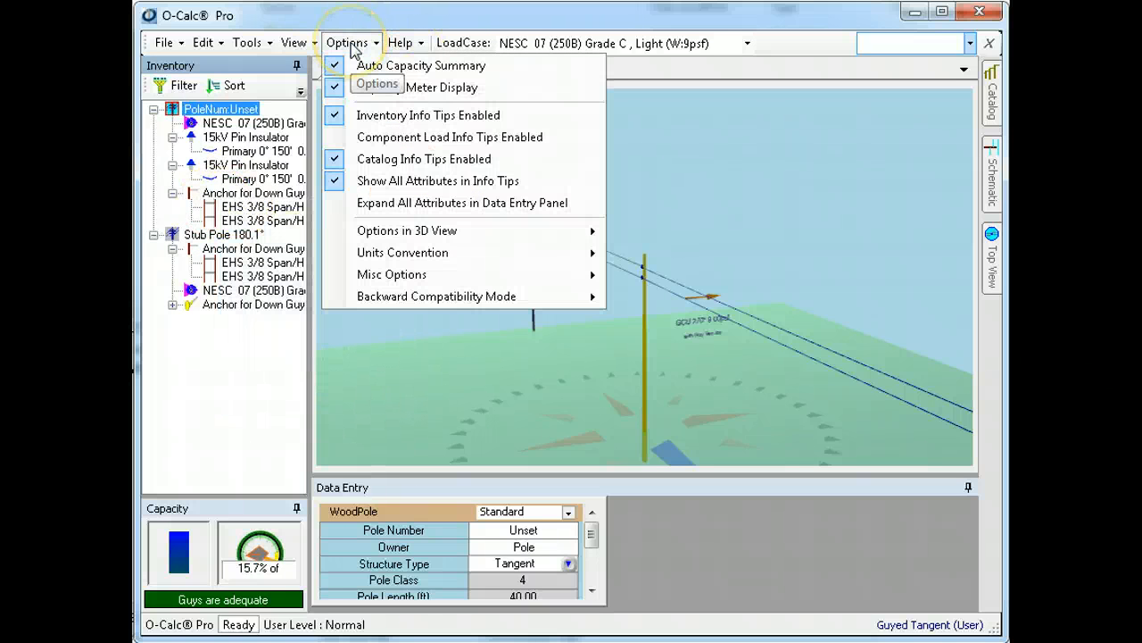
mouse_move(420, 87)
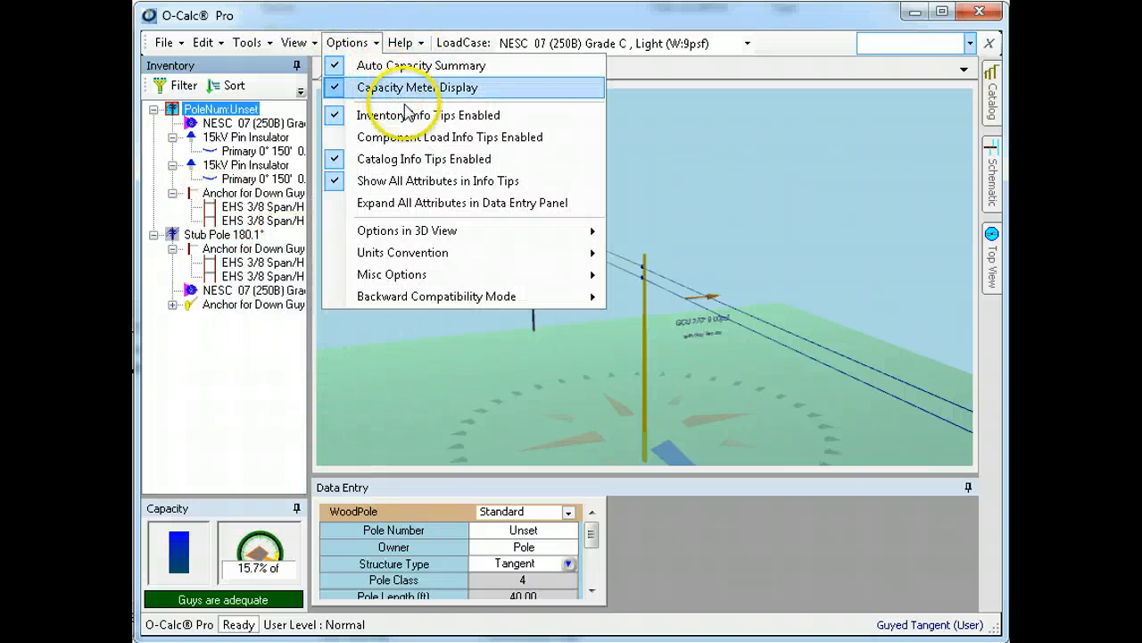
left_click(419, 86)
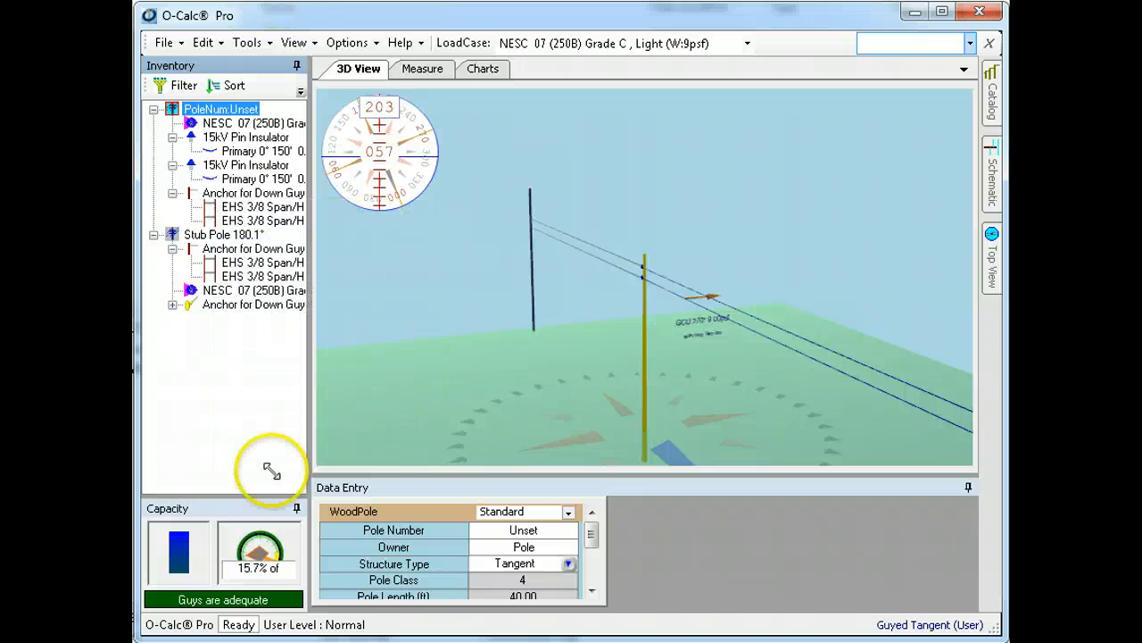
mouse_move(232, 206)
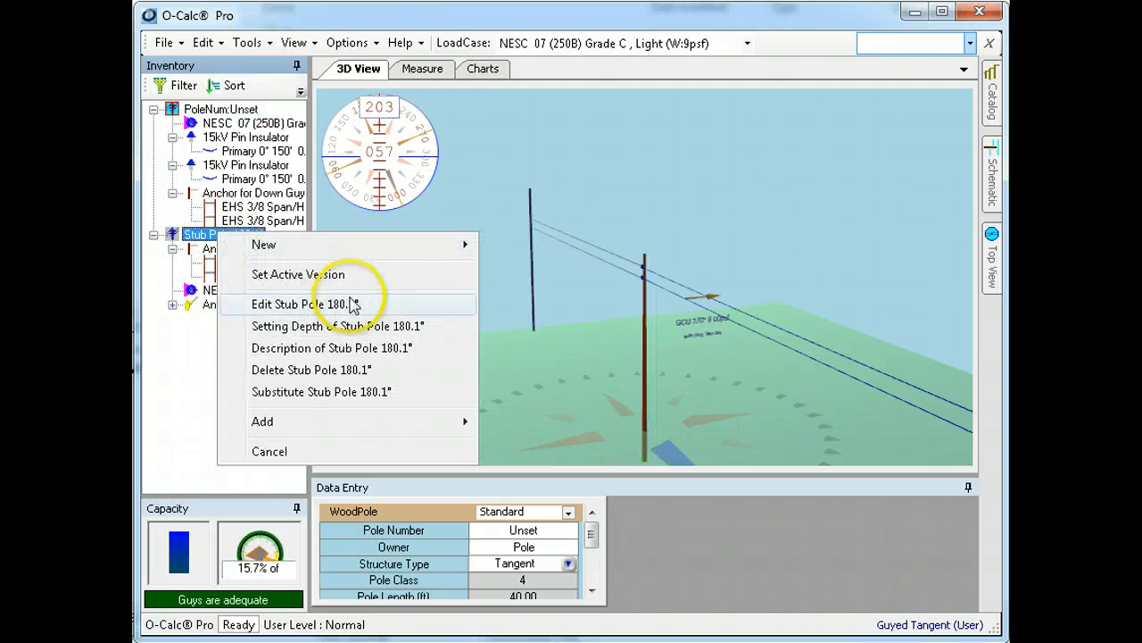
Set Stub Pole 180.1° as the active version
left_click(303, 304)
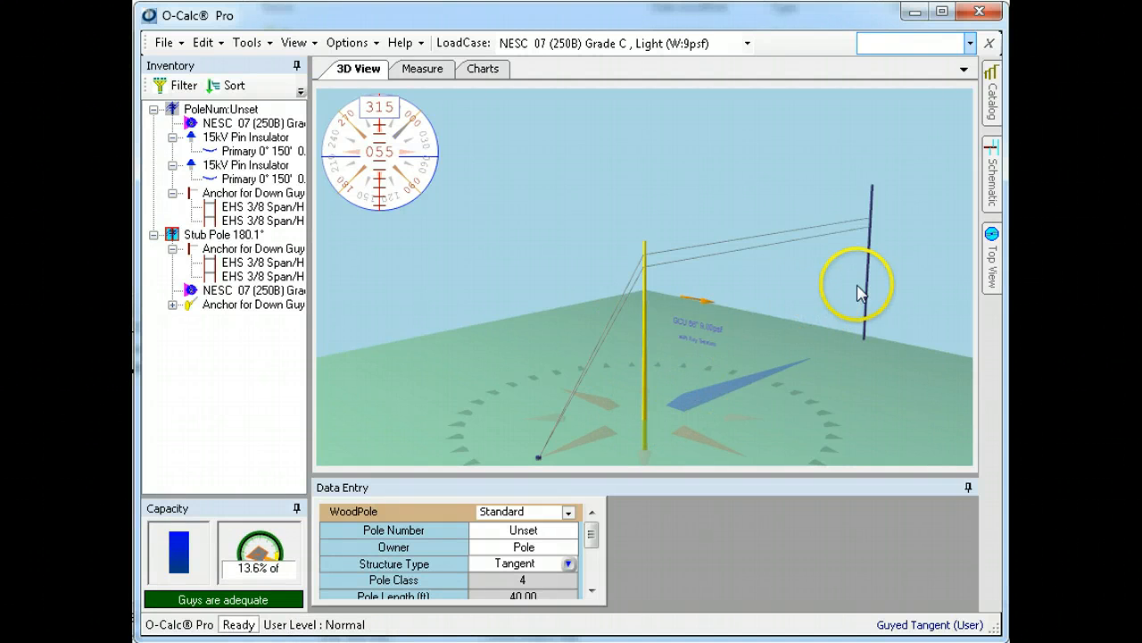
mouse_move(874, 281)
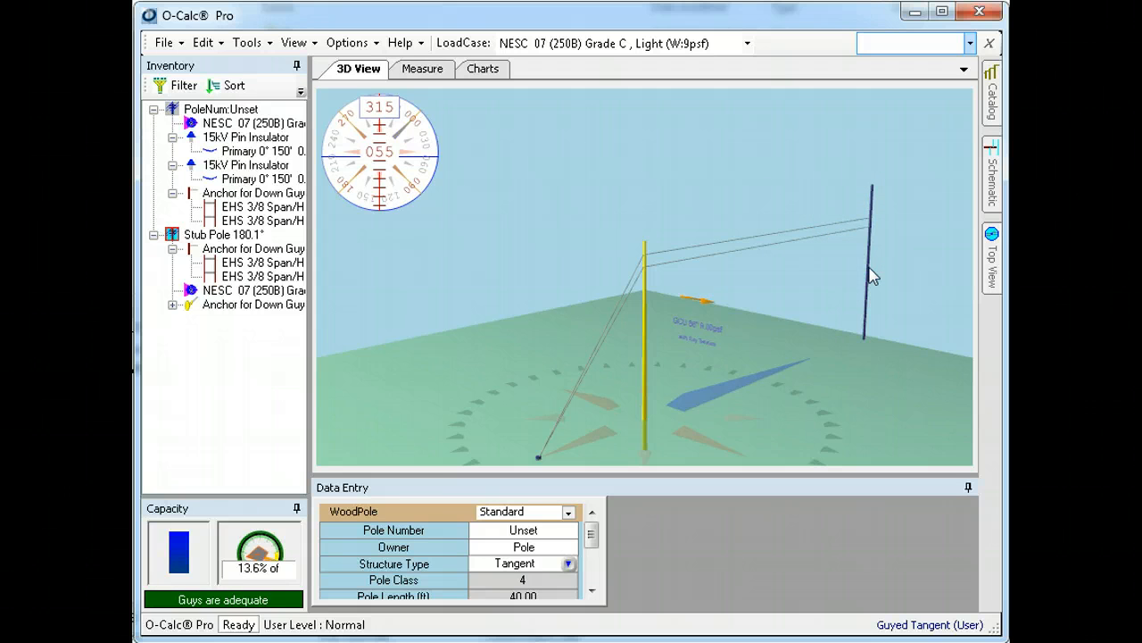
mouse_move(214, 261)
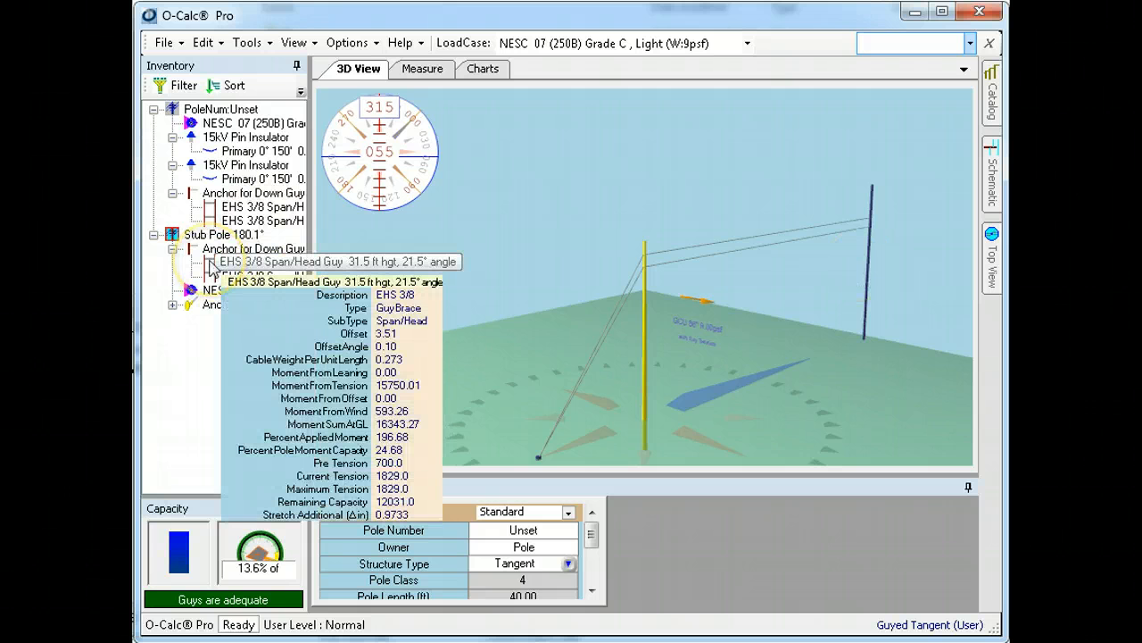